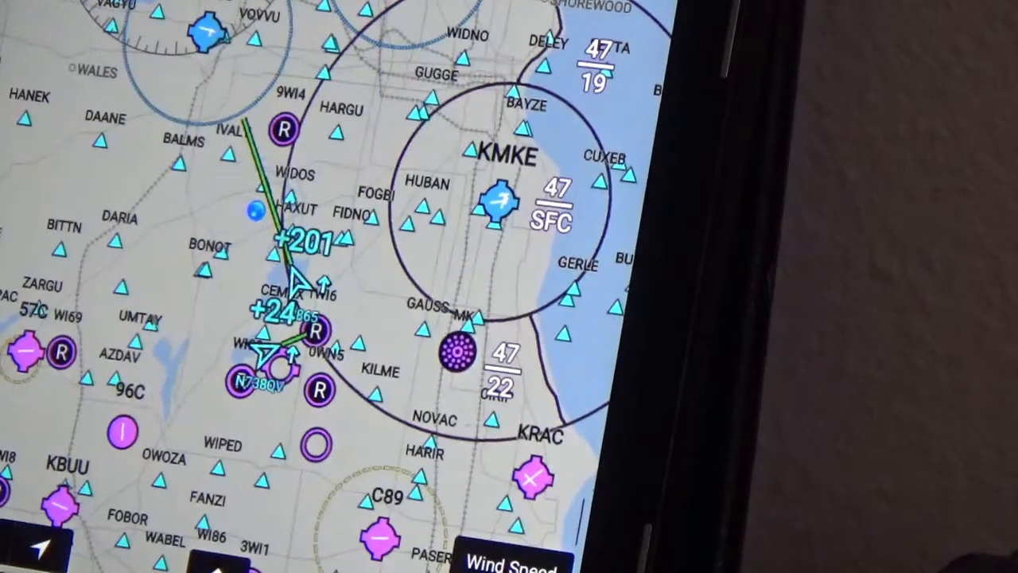
# Open Garmin Pilot's main menu over the Milwaukee map, listing Connext, Downloads and Settings.
pyautogui.click(254, 210)
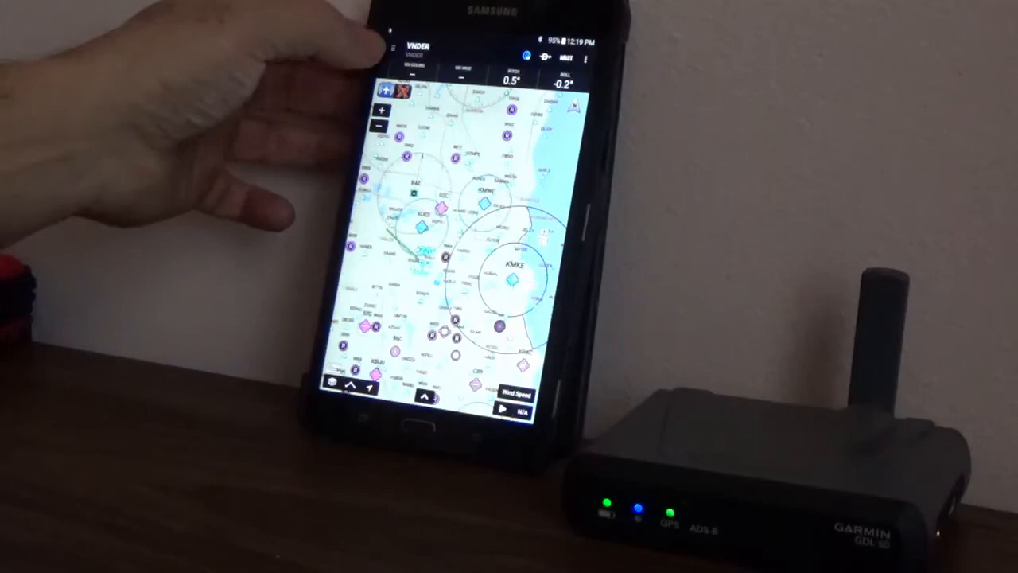
pyautogui.click(393, 46)
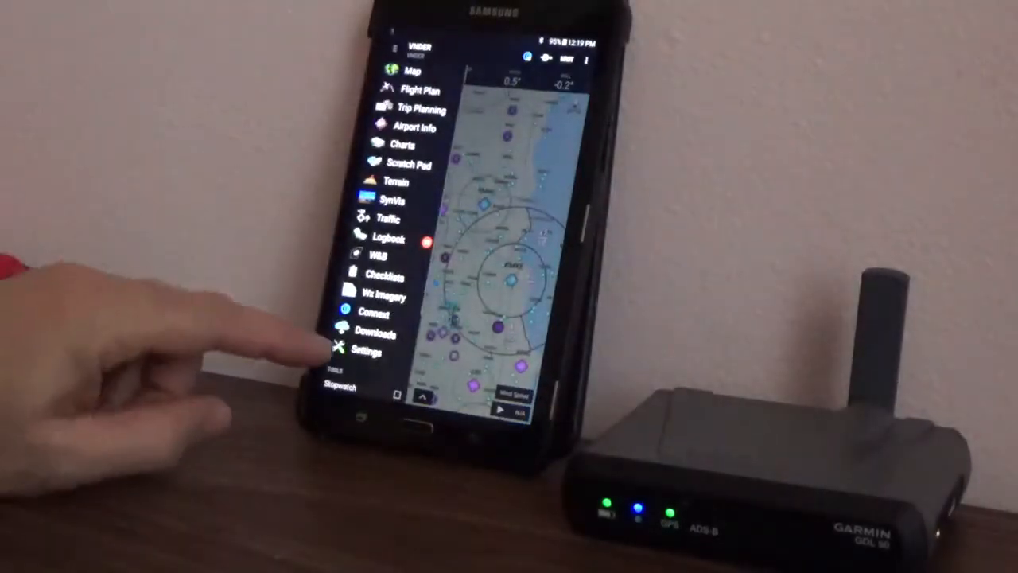